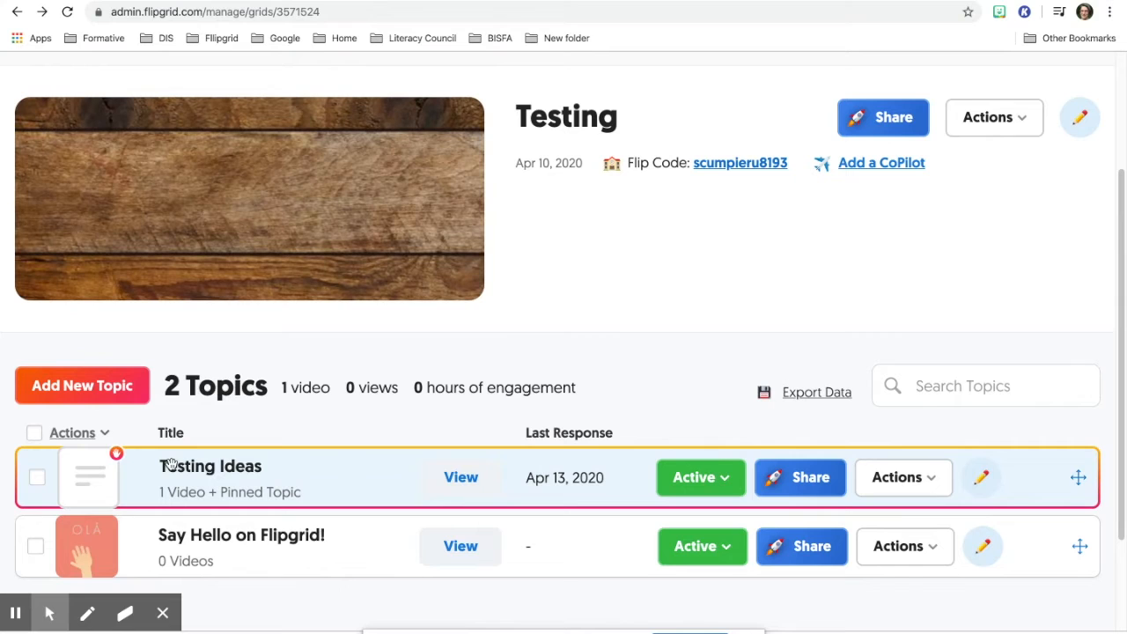
{"action": "mouse_move", "coordinate": [117, 461]}
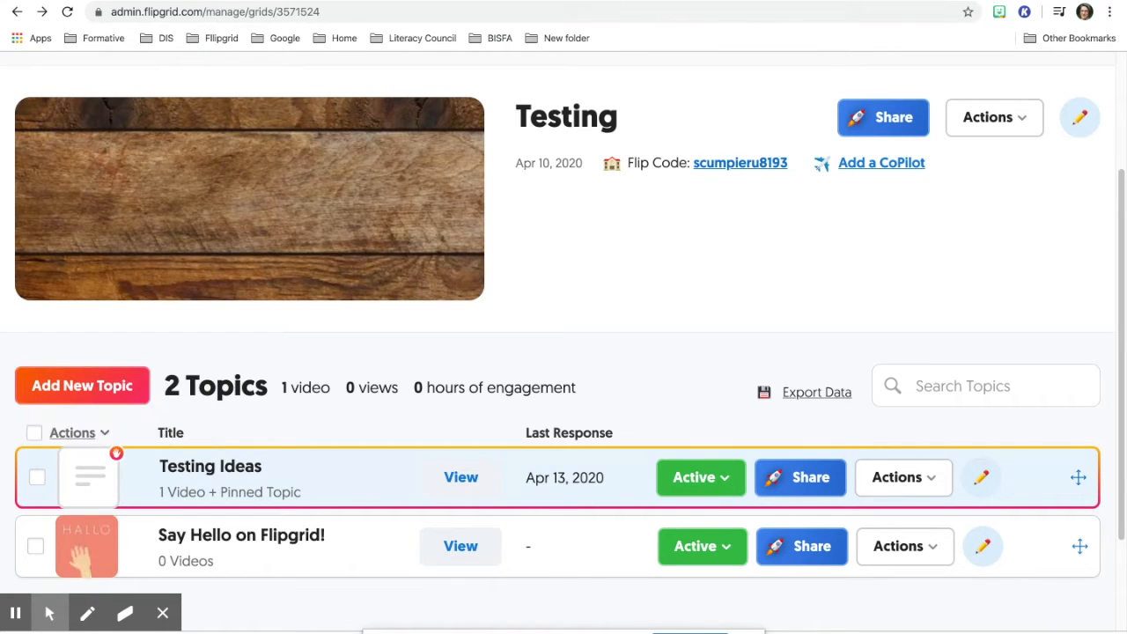
Step: Open the Testing Ideas topic from the Testing grid
{"action": "left_click", "coordinate": [209, 464]}
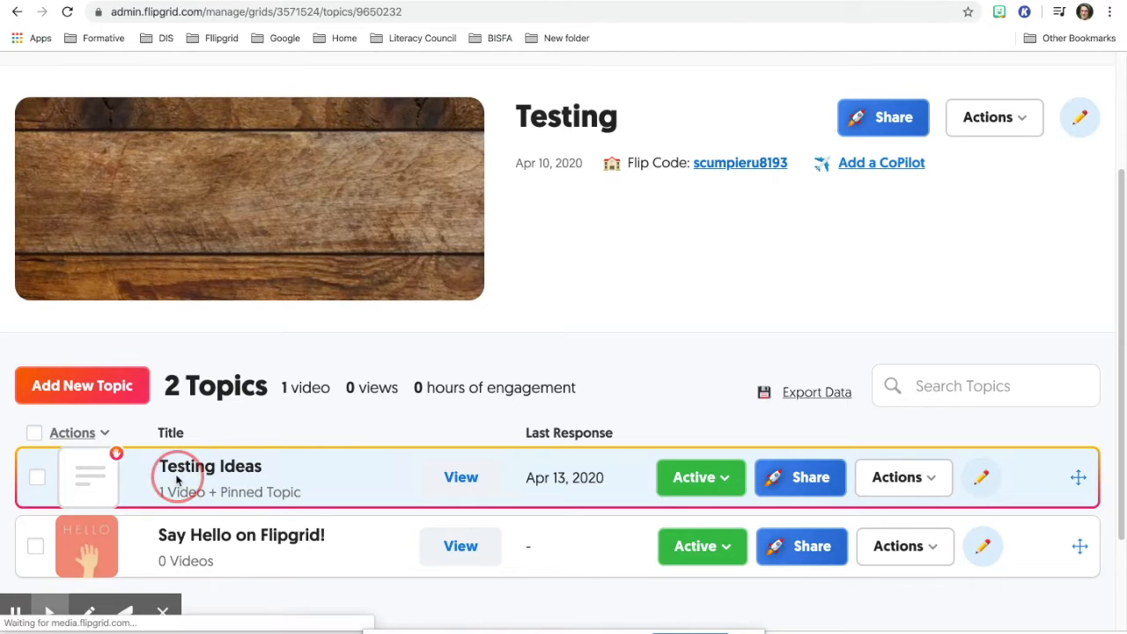
Step: Open DIS D.'s hidden response in the viewer with its Feedback panel
{"action": "left_click", "coordinate": [209, 465]}
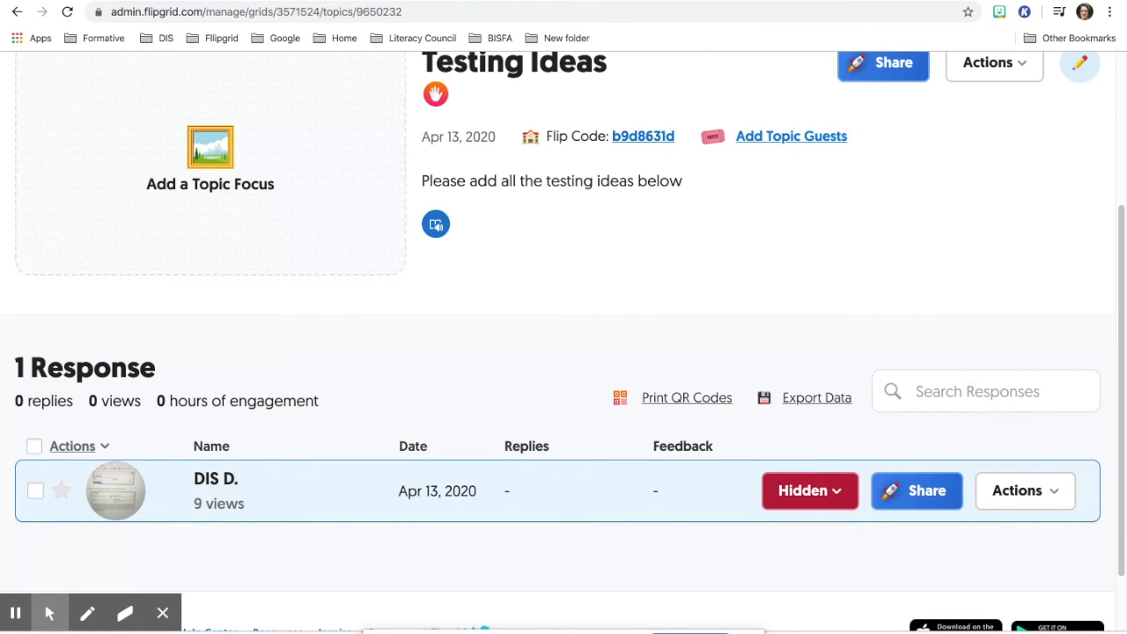
{"action": "left_click", "coordinate": [810, 489]}
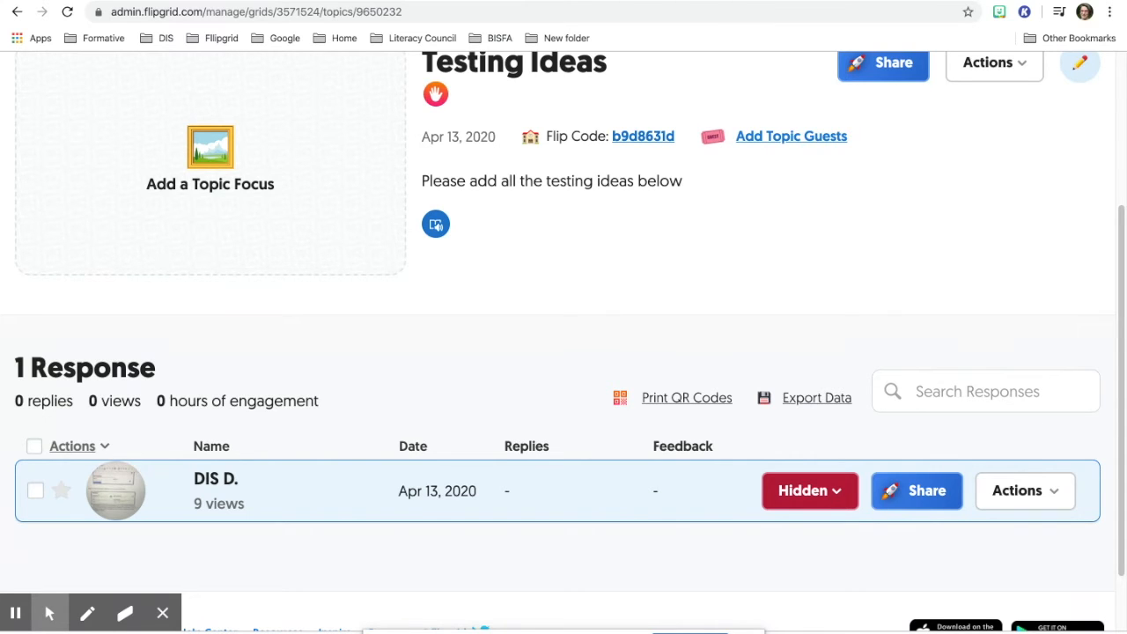
{"action": "mouse_move", "coordinate": [247, 479]}
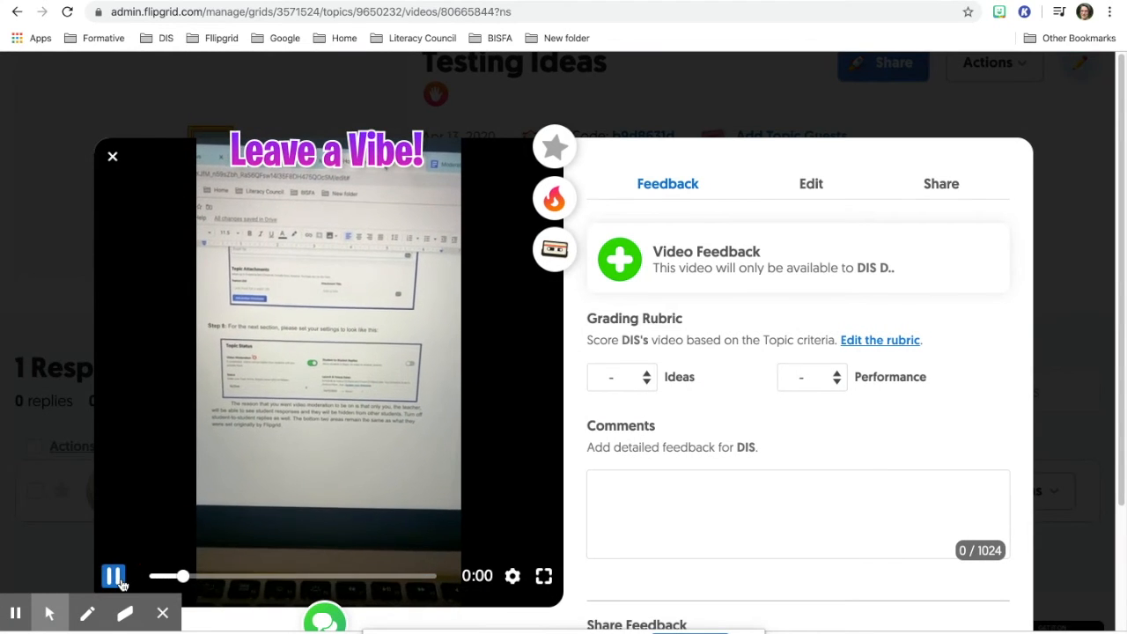
{"action": "left_click", "coordinate": [112, 575]}
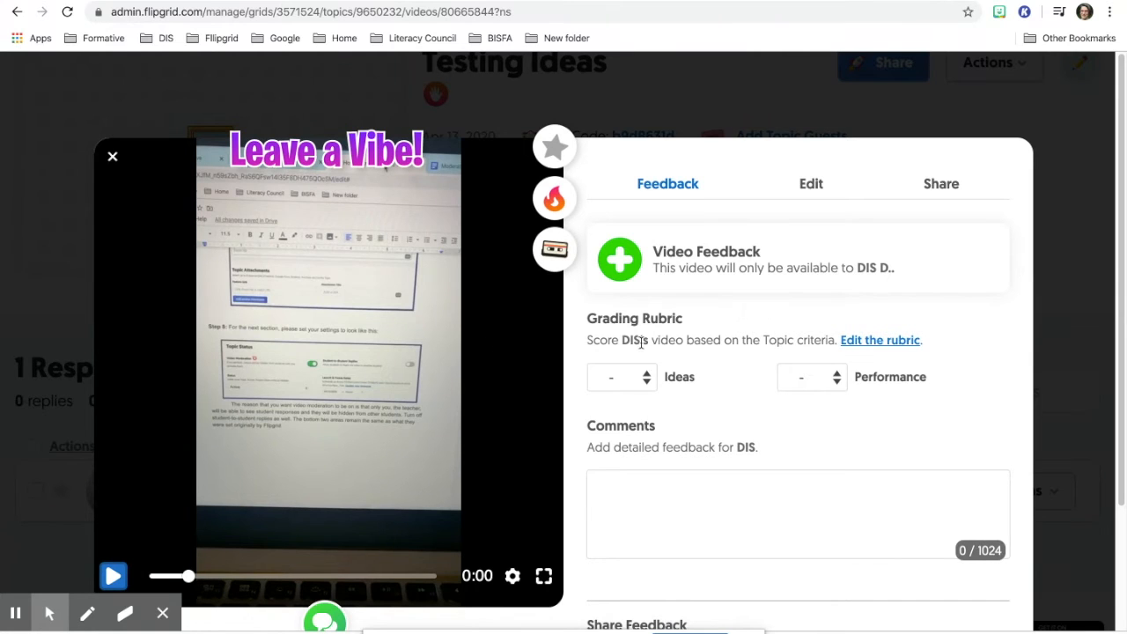
{"action": "scroll", "scroll_direction": "down", "scroll_amount": 3}
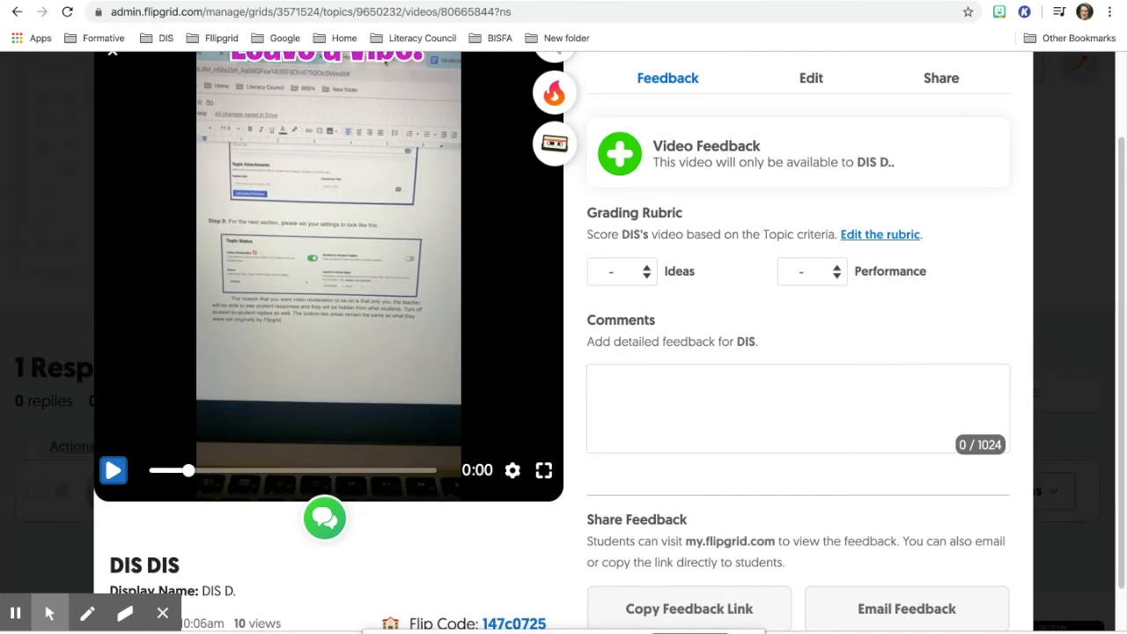
{"action": "mouse_move", "coordinate": [660, 257]}
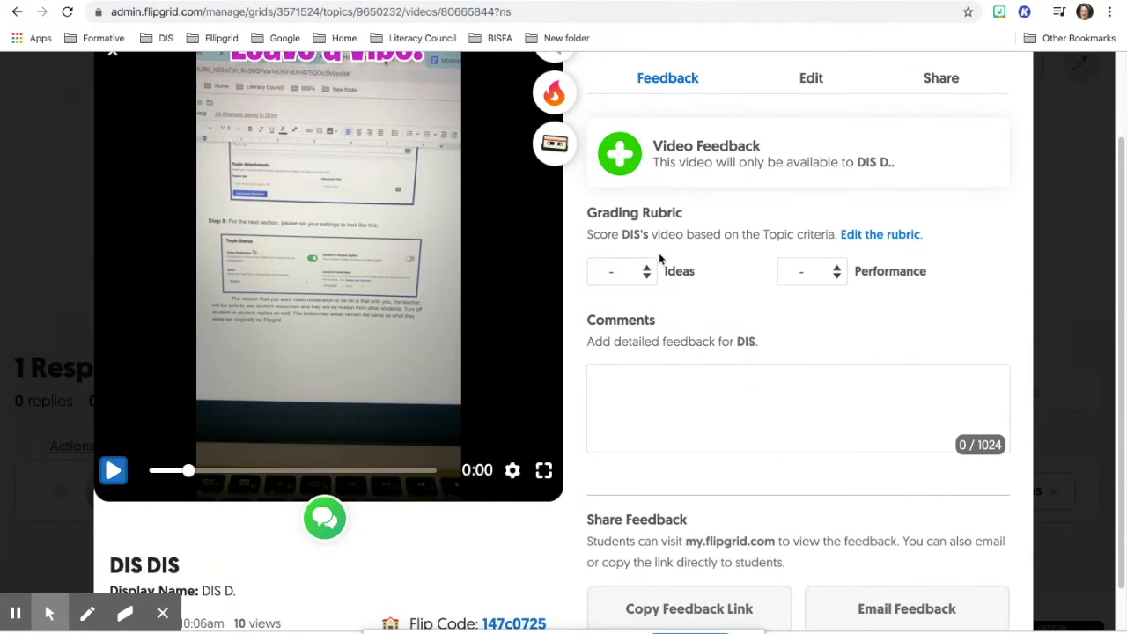
{"action": "left_click", "coordinate": [619, 271]}
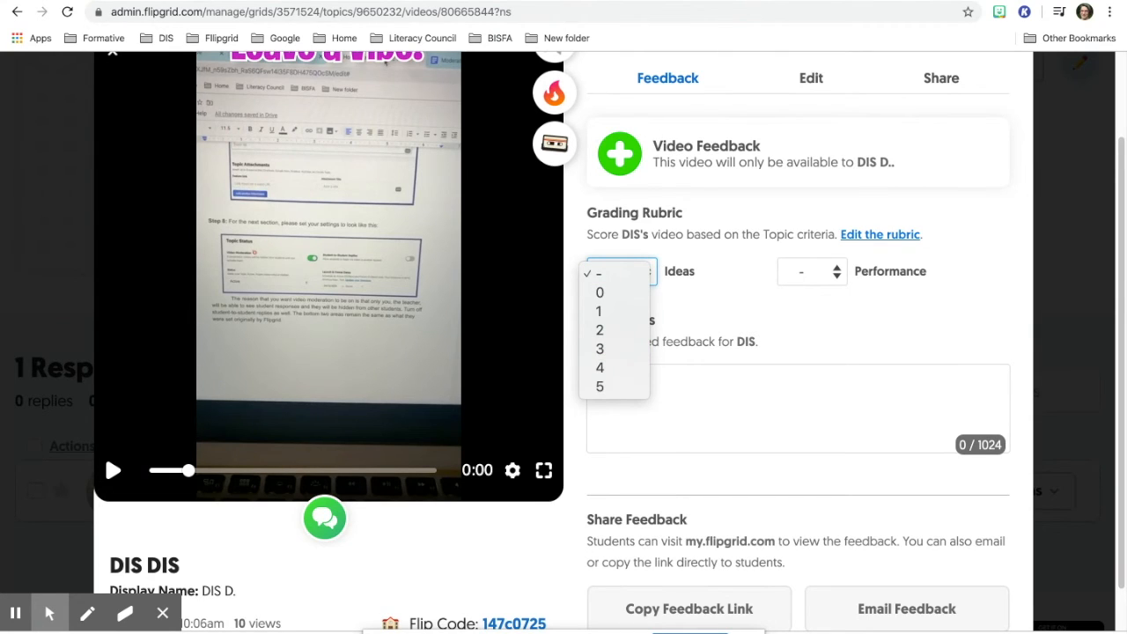
{"action": "left_click", "coordinate": [599, 271]}
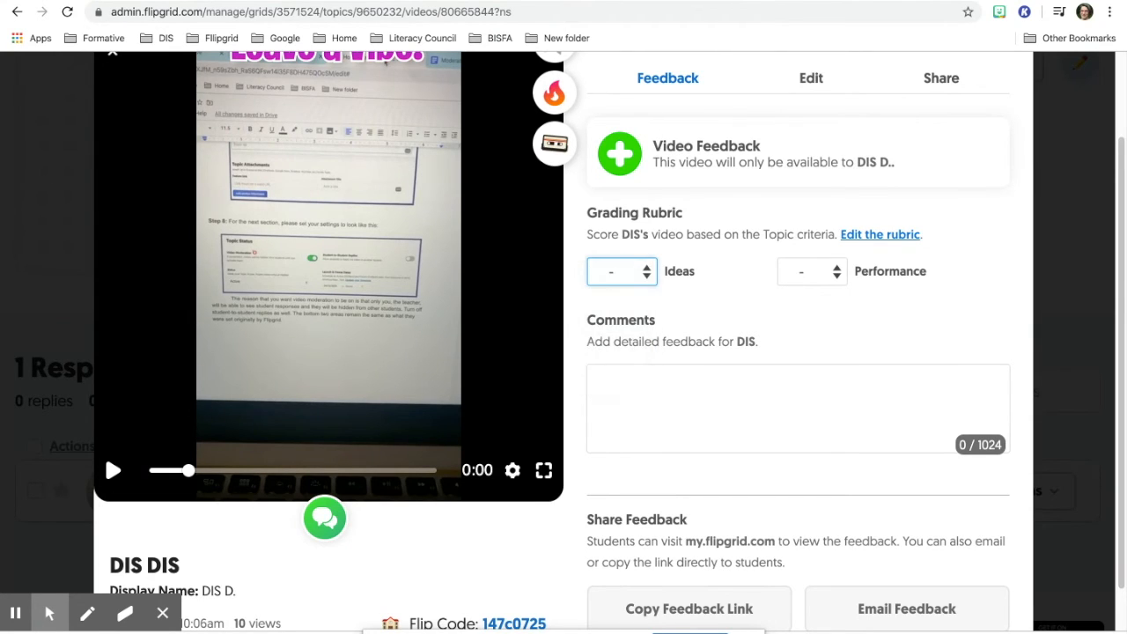